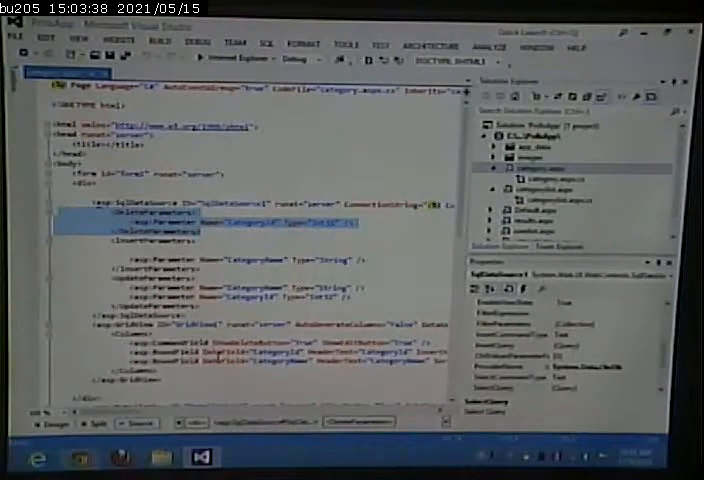
Switch to Source view to review the SqlDataSource markup with CategoryName and CategoryId parameters
click(42, 422)
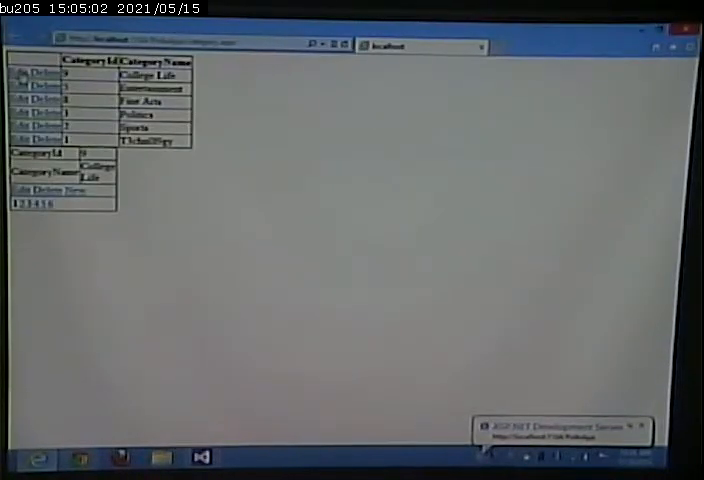
View the running category page with its grid and category details form in Internet Explorer
click(24, 76)
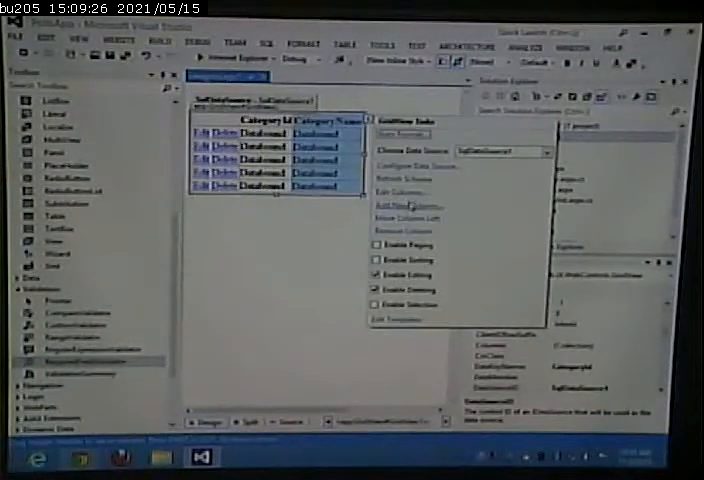
Bring up the GridView's Fields dialog listing the command, CategoryId and CategoryName fields
click(400, 192)
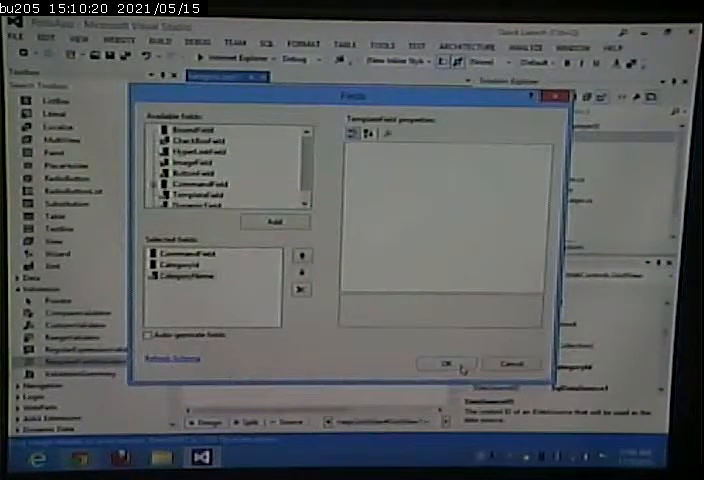
Accept the field changes and enter template editing, listing the CategoryName templates
click(446, 362)
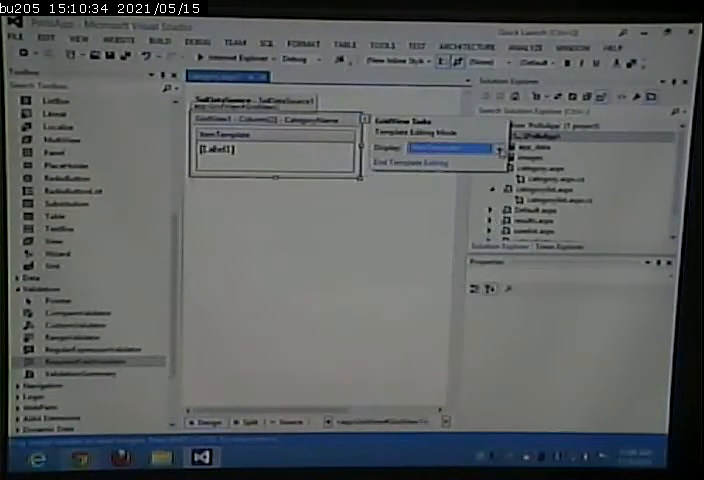
click(496, 148)
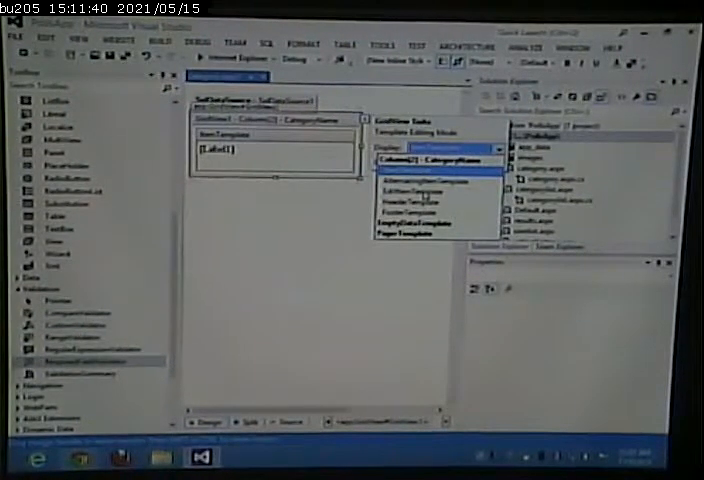
Select the CategoryName template and reach the label's data bindings dialog with custom binding
click(406, 188)
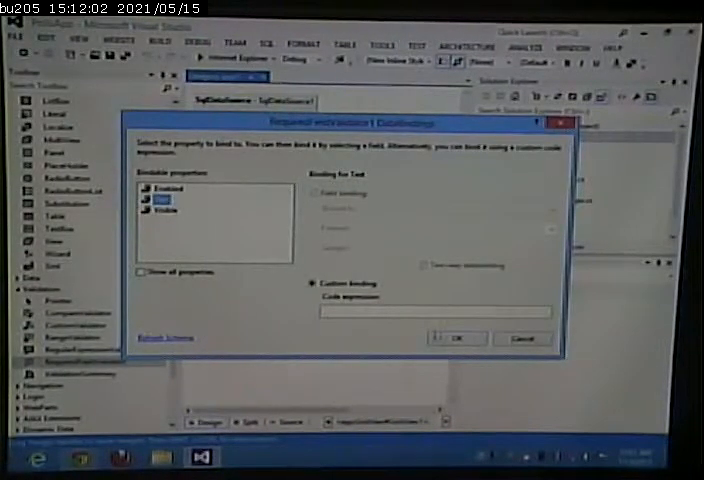
click(456, 338)
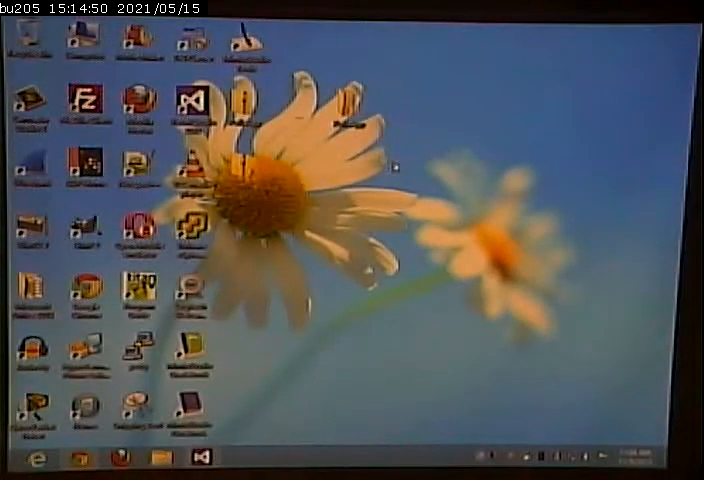
mouse_move(396, 164)
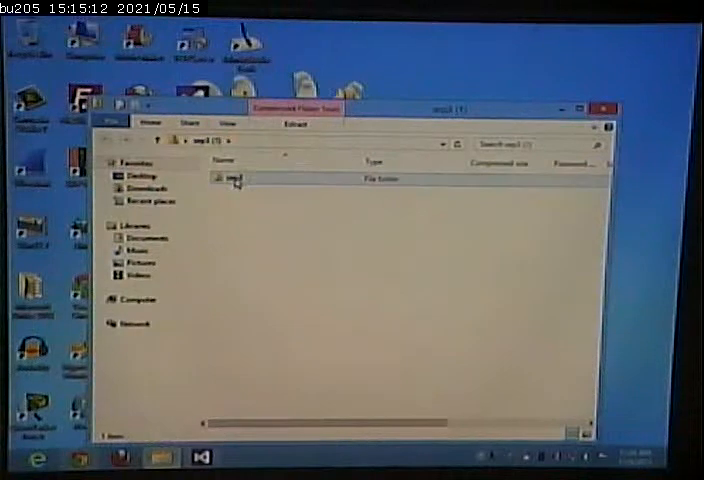
Extract the archived website folder and bring up options for its Web.config file
click(232, 176)
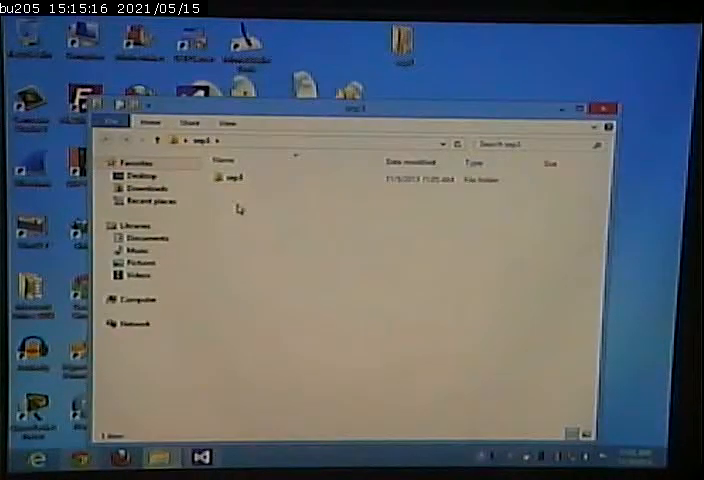
double_click(228, 176)
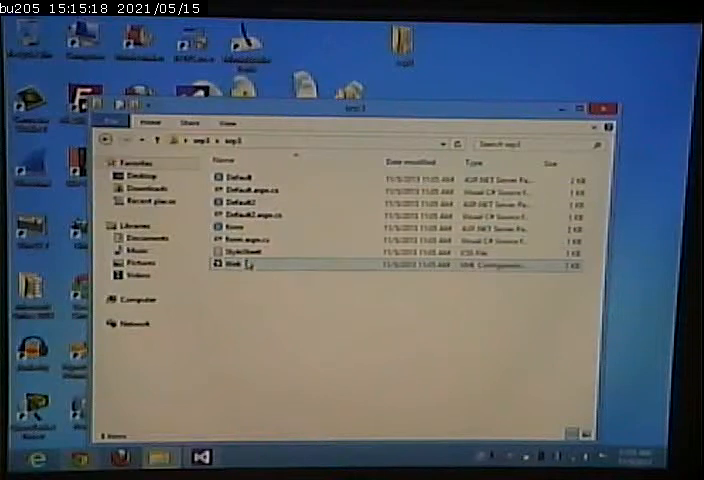
right_click(240, 264)
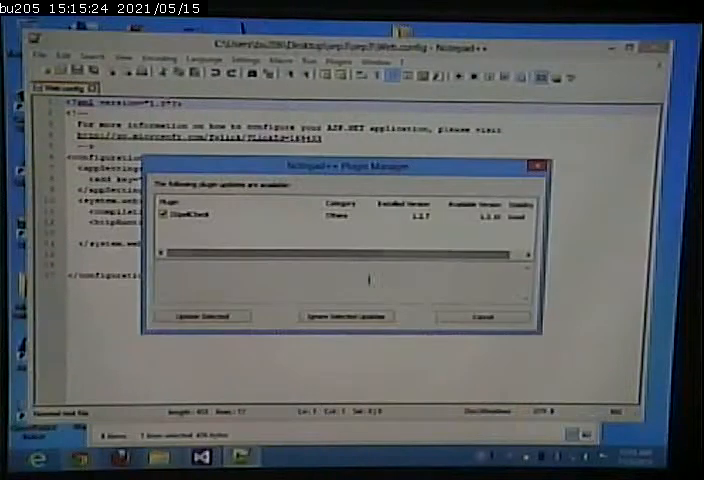
Dismiss the Plugin Manager prompt and copy the connectionStrings line from Web.config
click(484, 316)
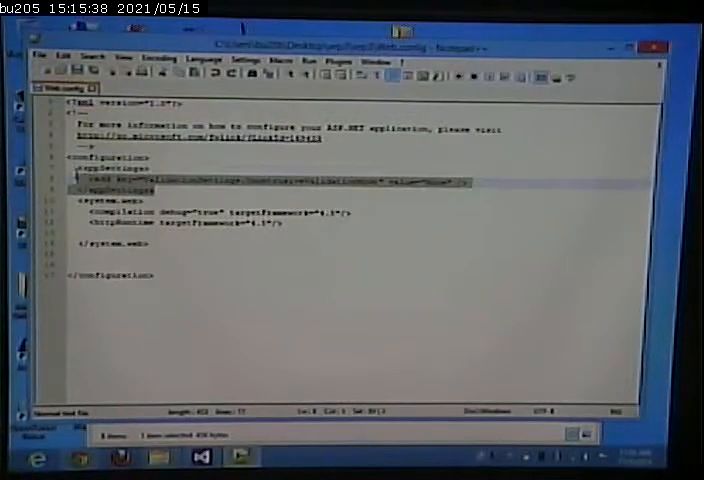
right_click(110, 184)
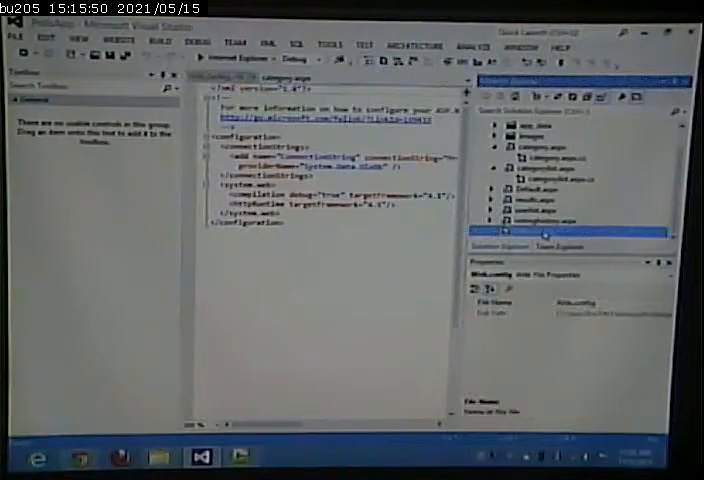
Select the category page in Solution Explorer to view it in the browser
click(532, 232)
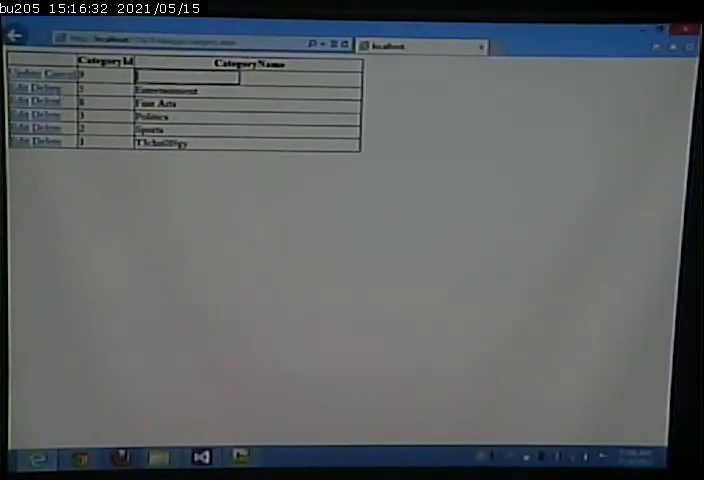
Enter a very long test category name in the edit row's CategoryName box
click(18, 76)
text(S)
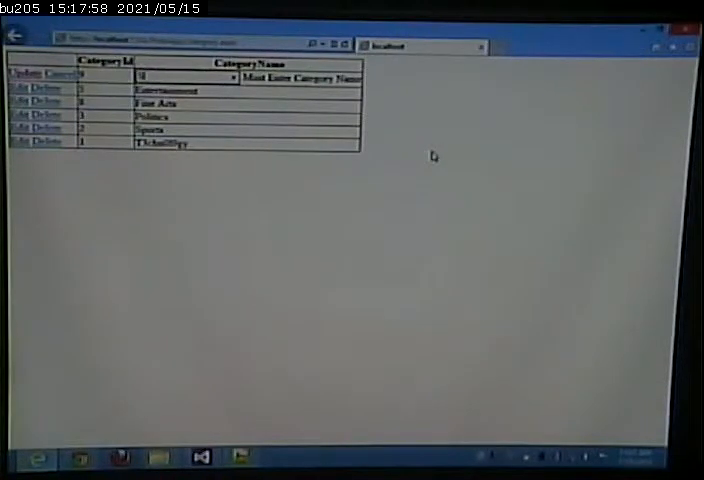
click(20, 76)
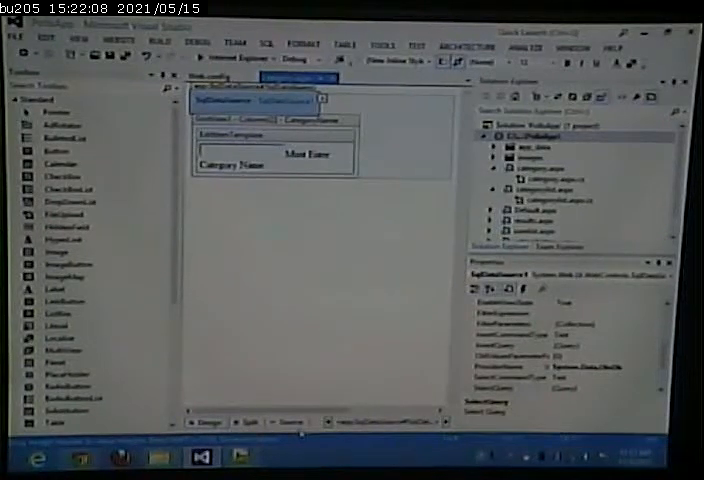
click(288, 422)
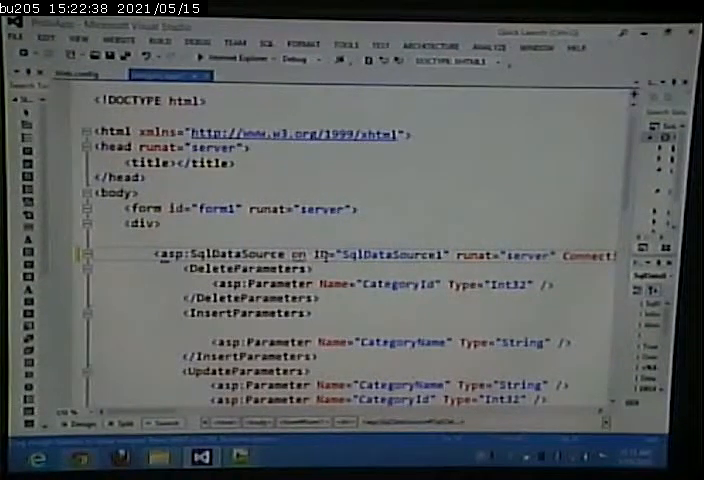
scroll(down, 3)
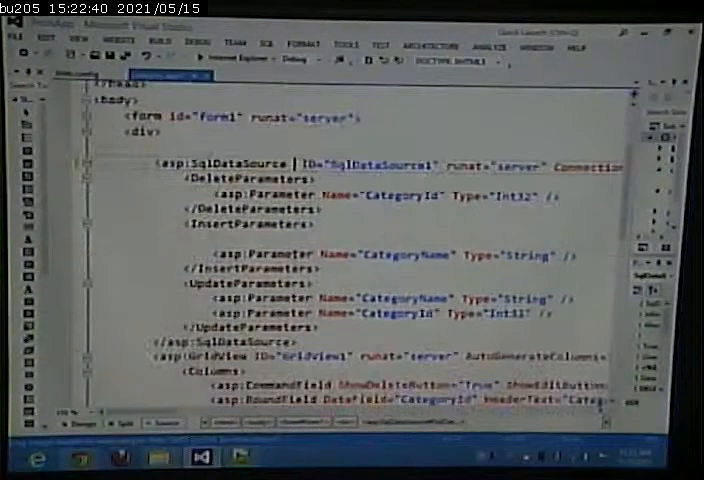
scroll(down, 3)
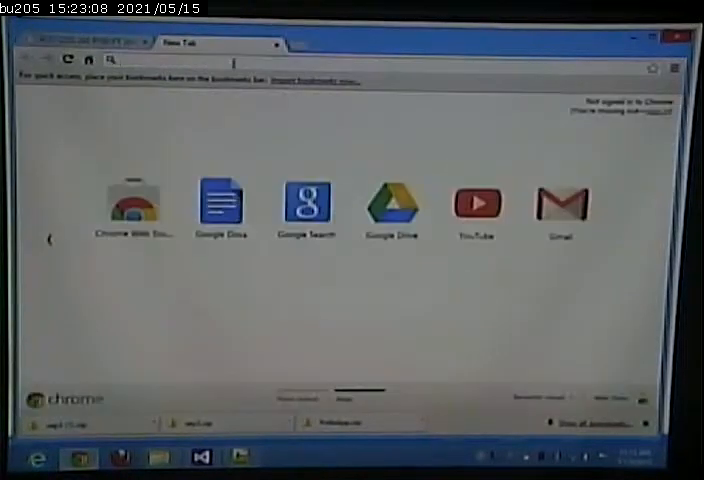
Go to google.com in a new Chrome tab and start a search query beginning 'upd'
text(google.com)
text(c#)
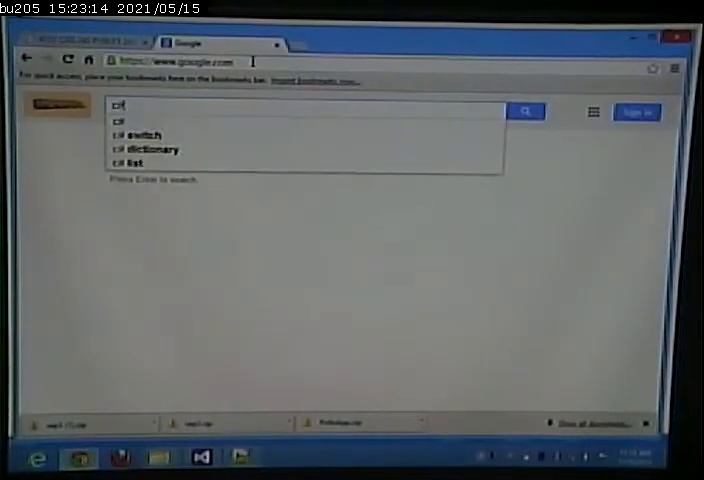
text(upd)
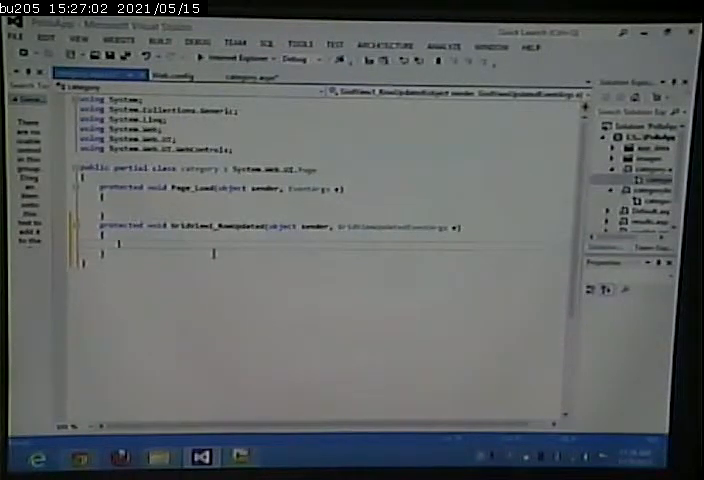
Begin the if statement inside the new GridView1_RowUpdated handler
text(if)
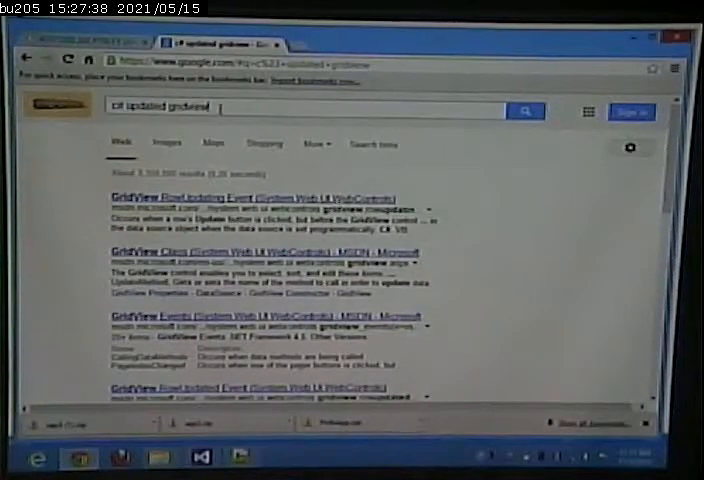
Look up C# null checks and read the Stack Overflow question "Method call if not null in C#"
text(c# not null)
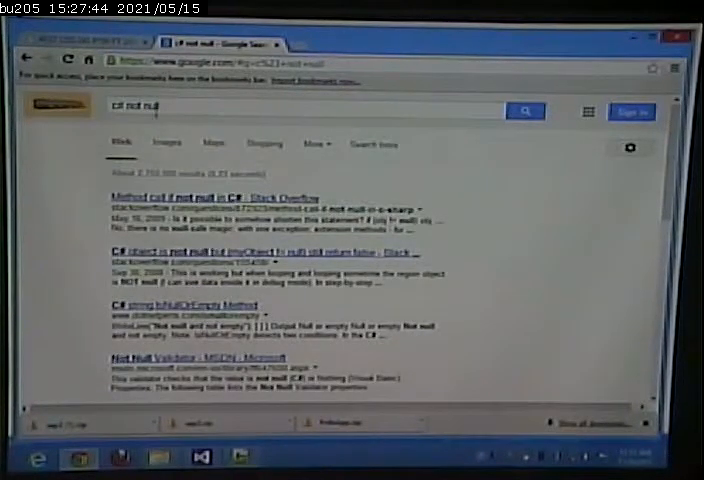
click(204, 196)
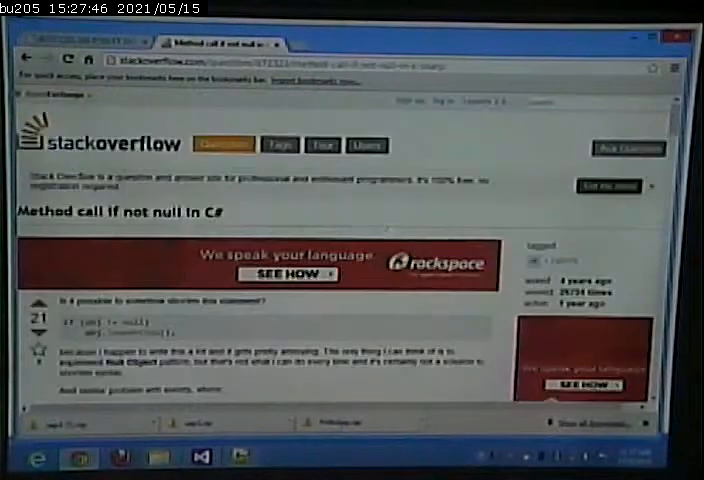
scroll(down, 3)
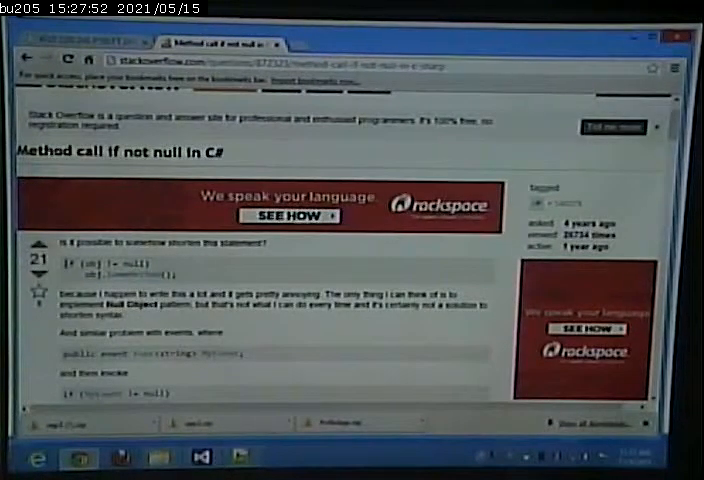
double_click(104, 264)
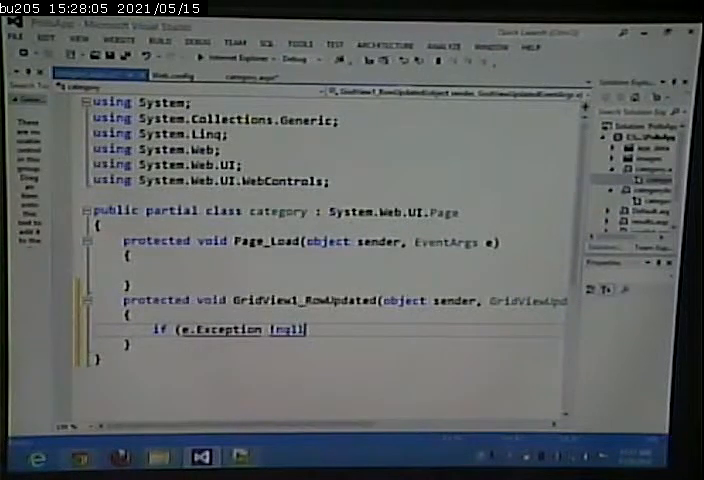
Complete if (e.Exception != null) { } with the caret inside the empty block
text({)
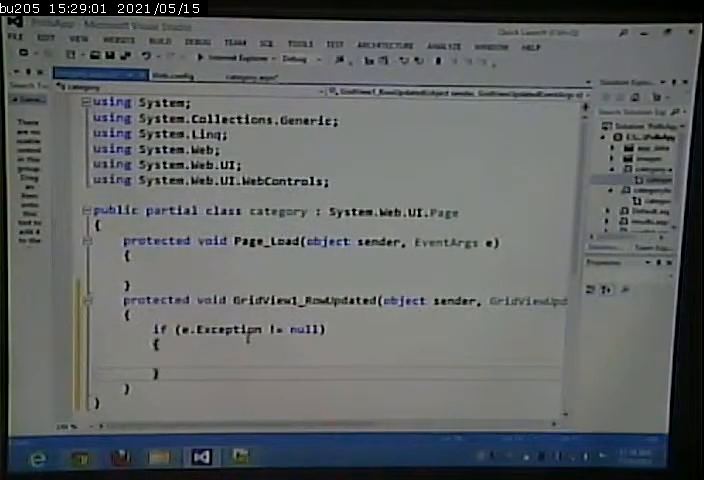
double_click(228, 328)
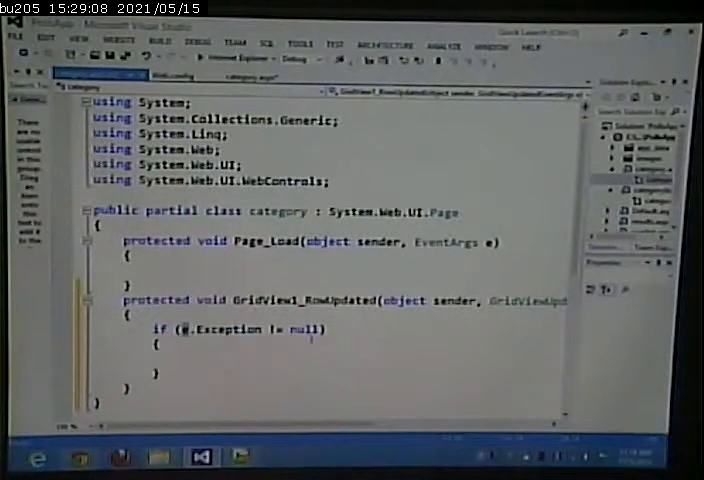
double_click(224, 328)
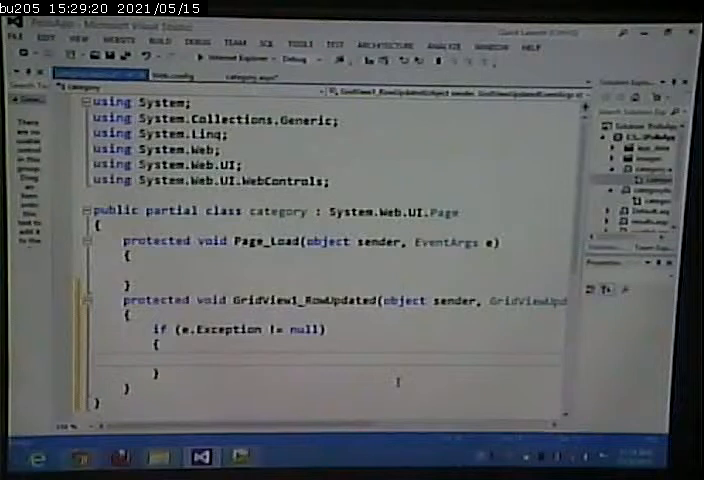
click(264, 76)
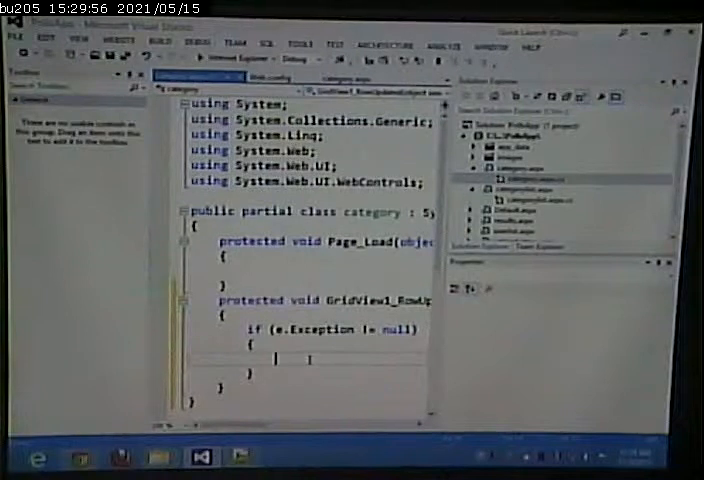
Set lblError.Text = "Problem updating"; via IntelliSense and start the next statement with e
text(lblError)
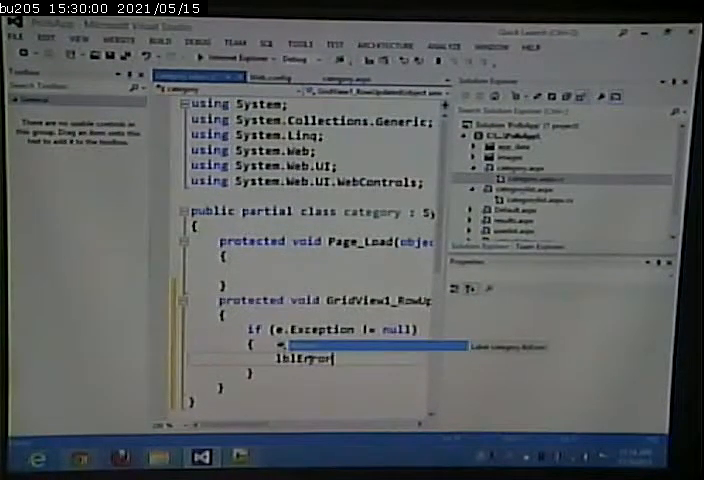
text(.tex)
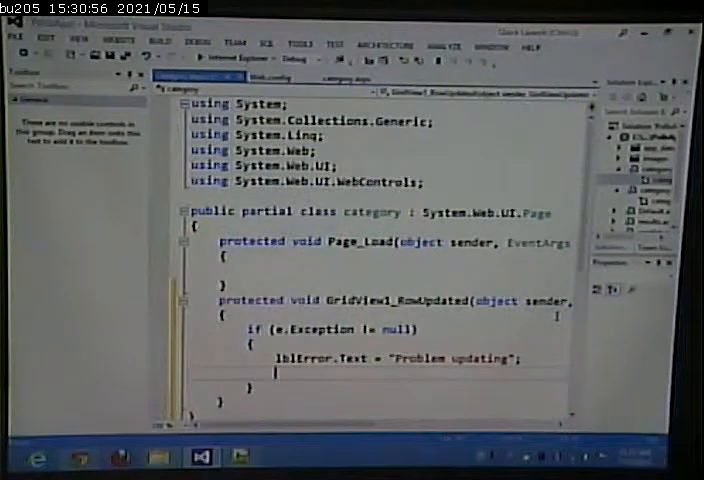
text(.)
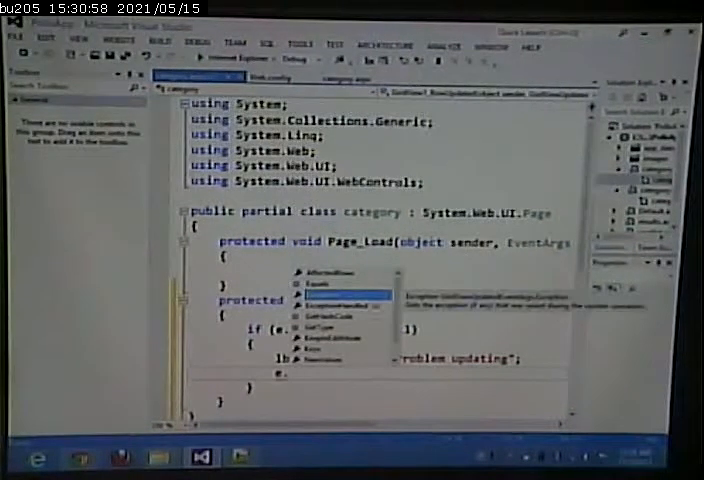